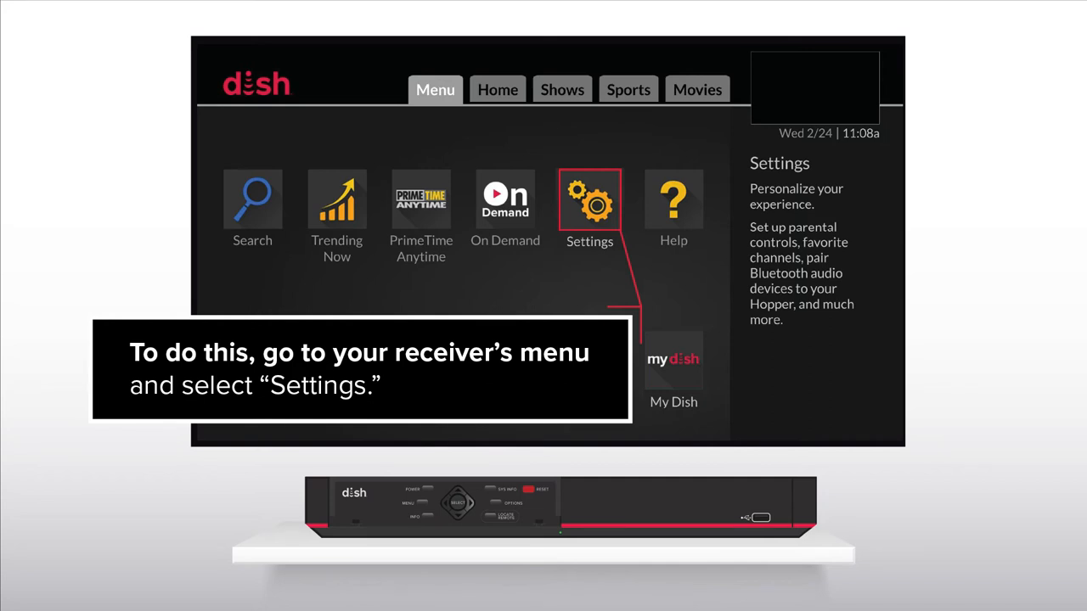
View the Hopper receiver's Internet connection status from its Settings menu.
click(590, 200)
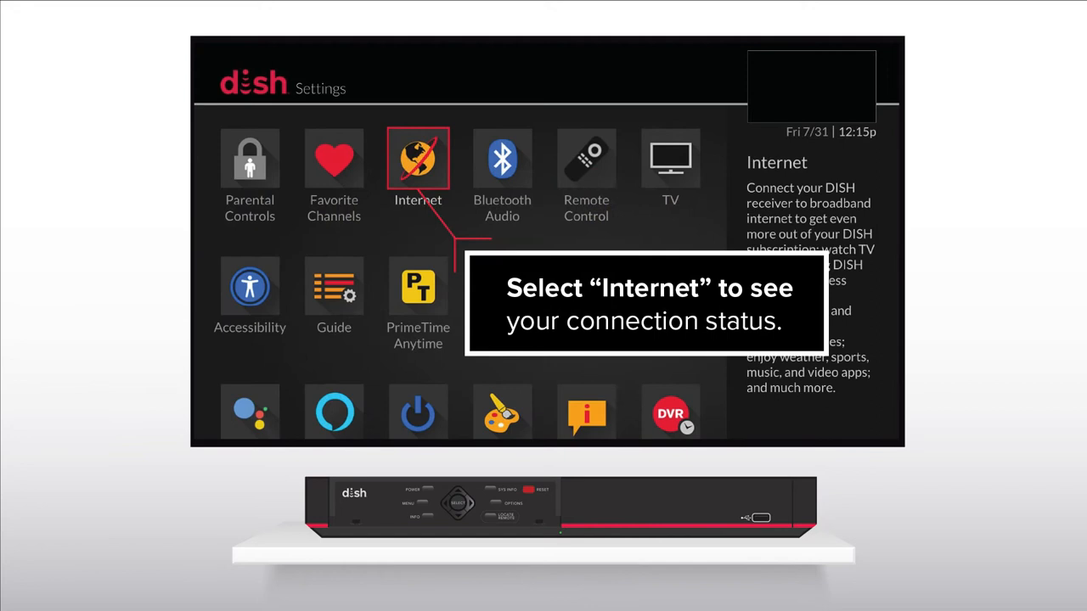
click(417, 160)
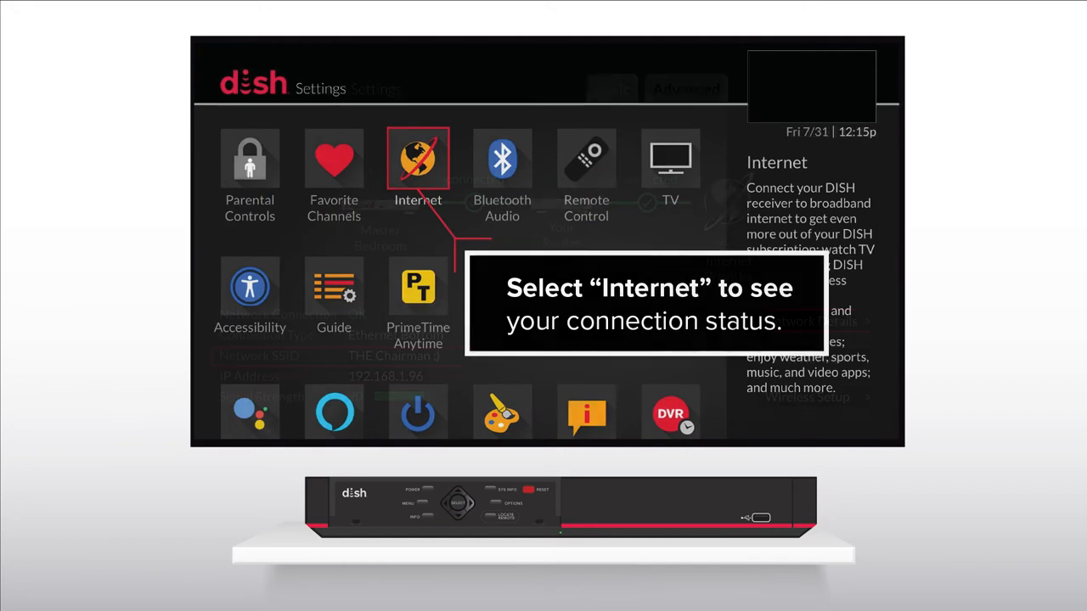
click(418, 160)
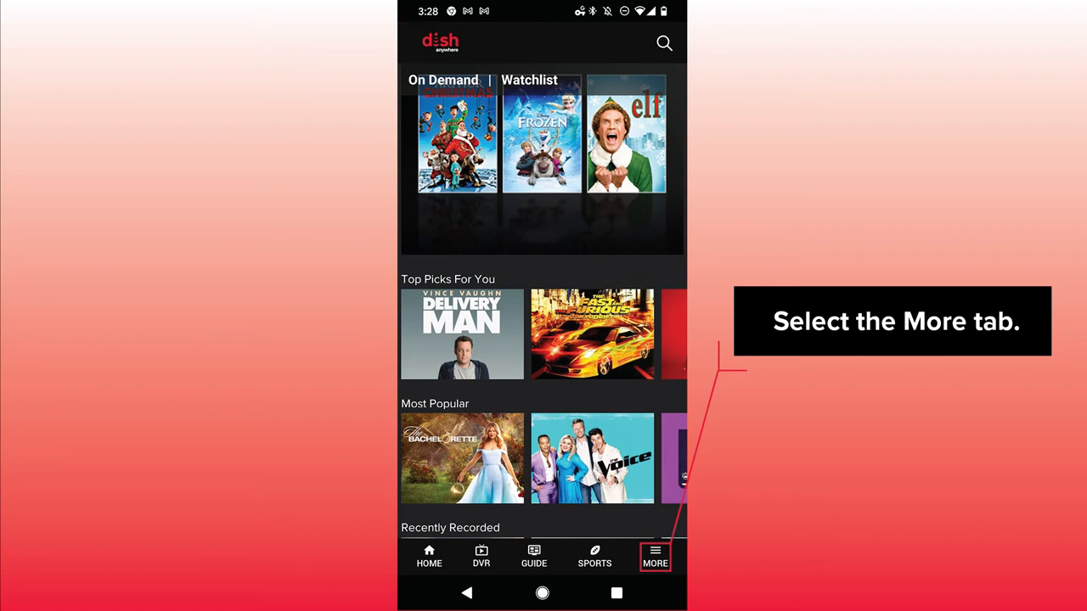
Reach Transfers from More and list the Hopper's DVR recordings, showing Girls Trip.
click(655, 557)
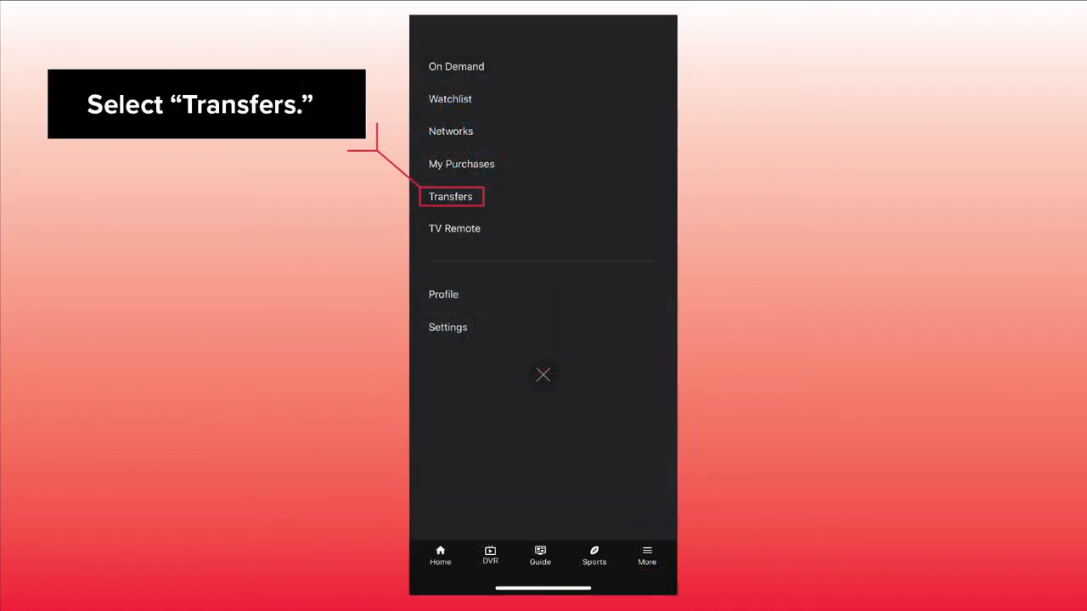
click(450, 197)
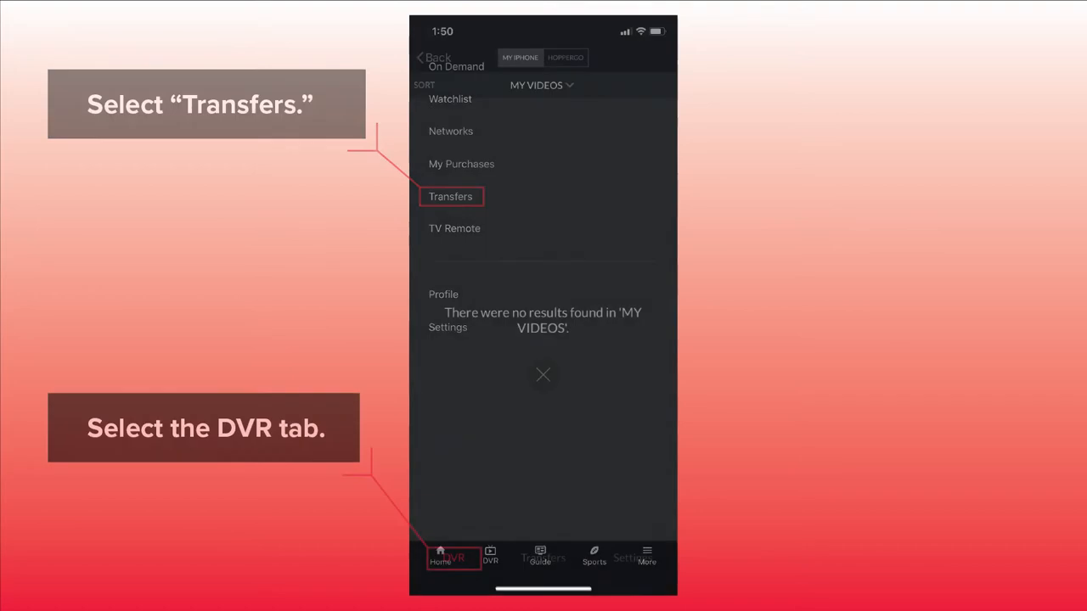
click(454, 557)
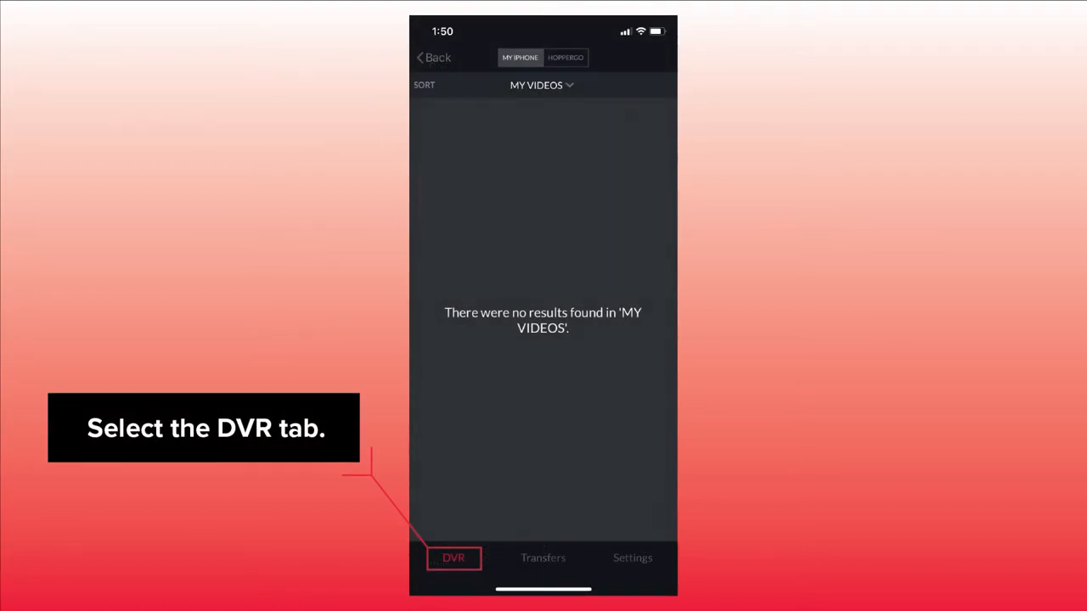
click(452, 557)
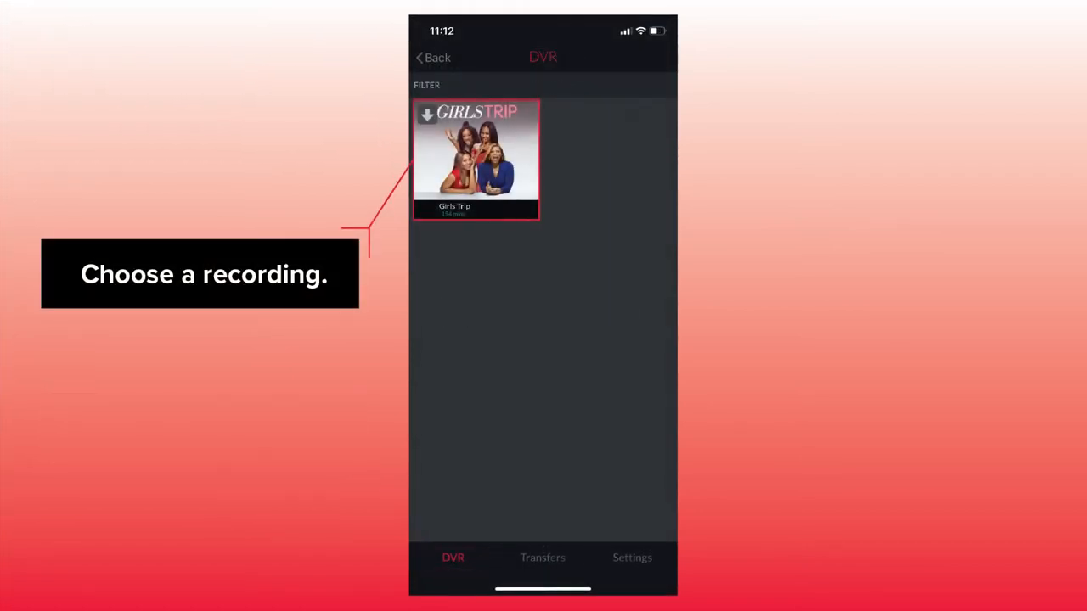
Send the Girls Trip recording to the phone's transfer queue.
click(476, 159)
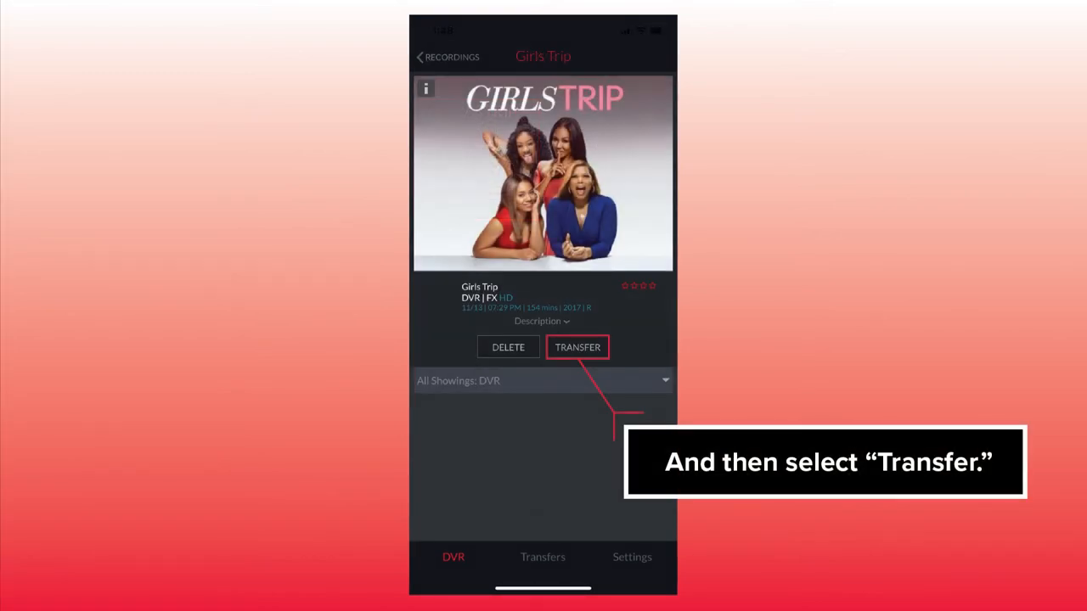
click(578, 347)
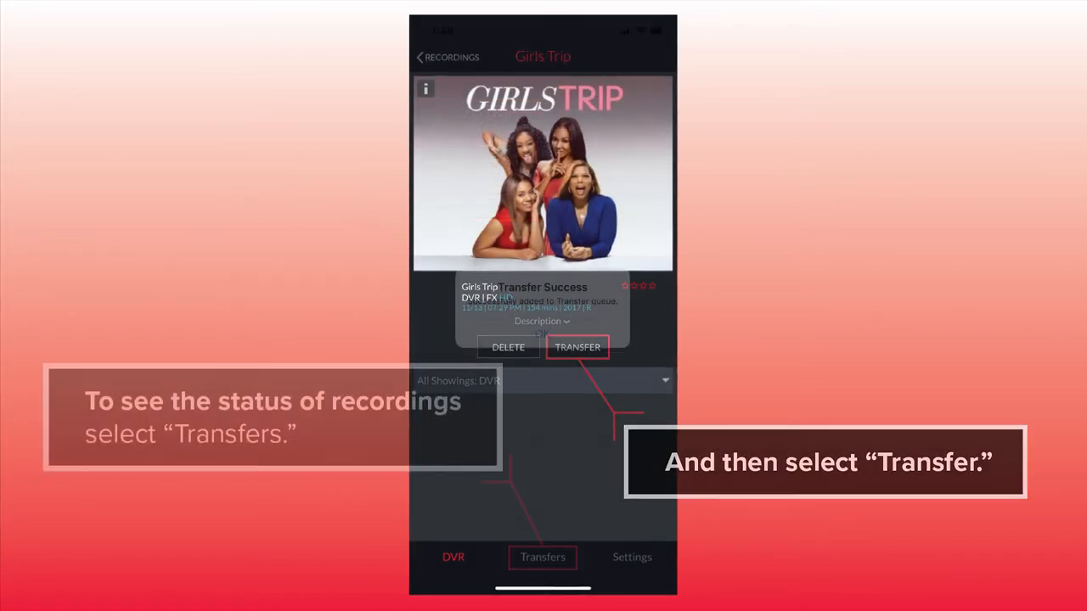
Check Girls Trip in My Queue, then confirm it is listed under My Videos.
click(578, 347)
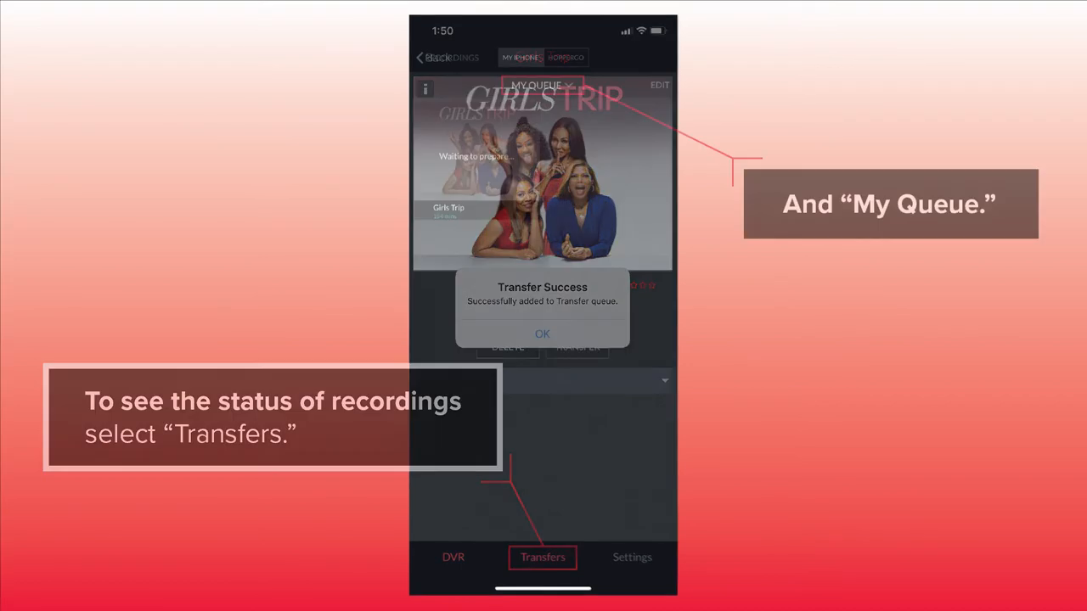
click(544, 333)
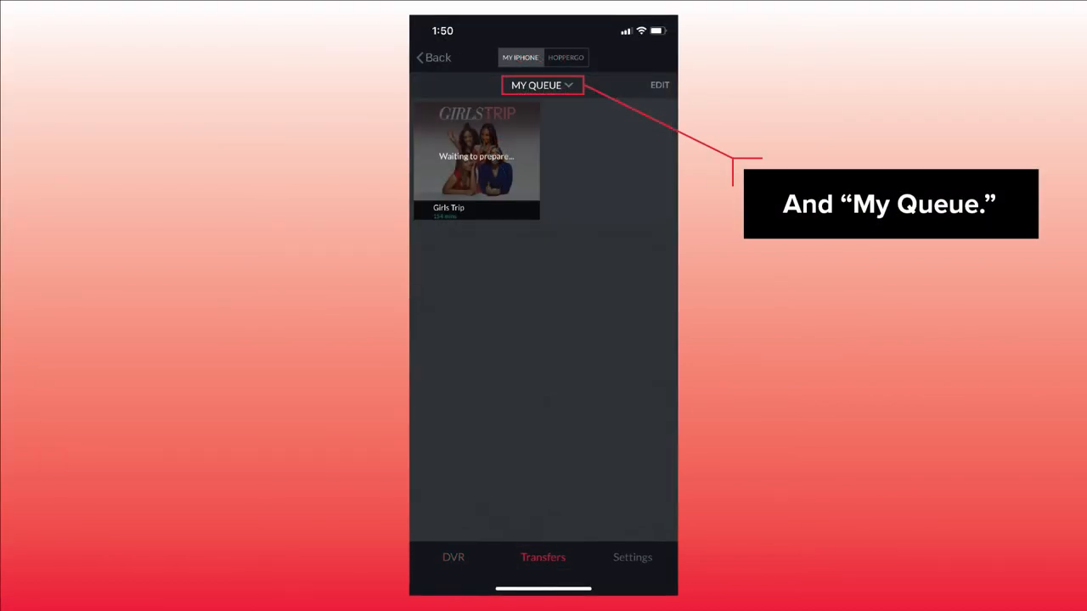
click(542, 85)
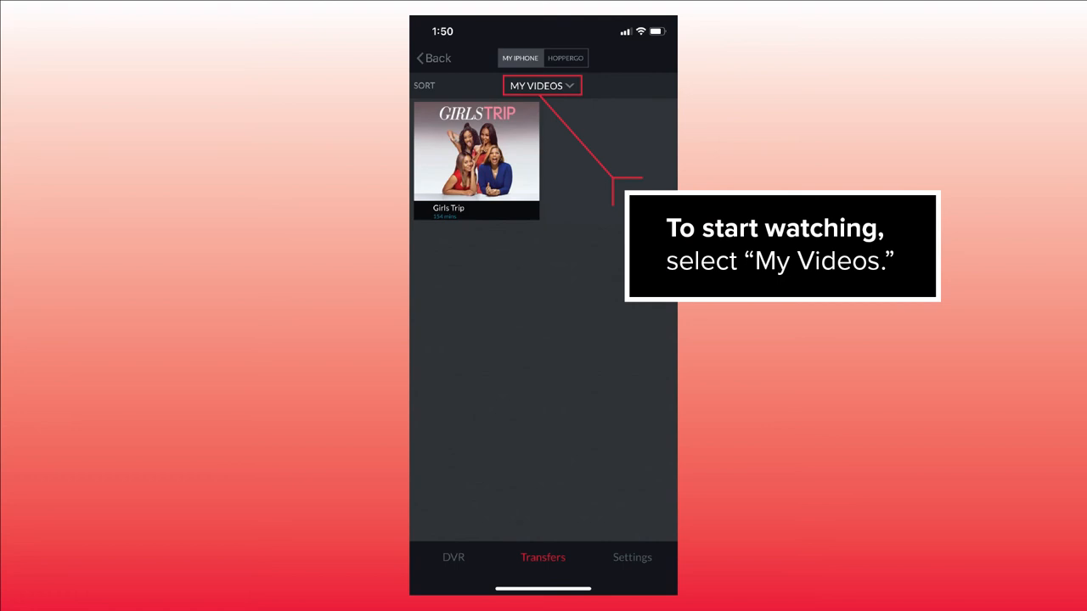